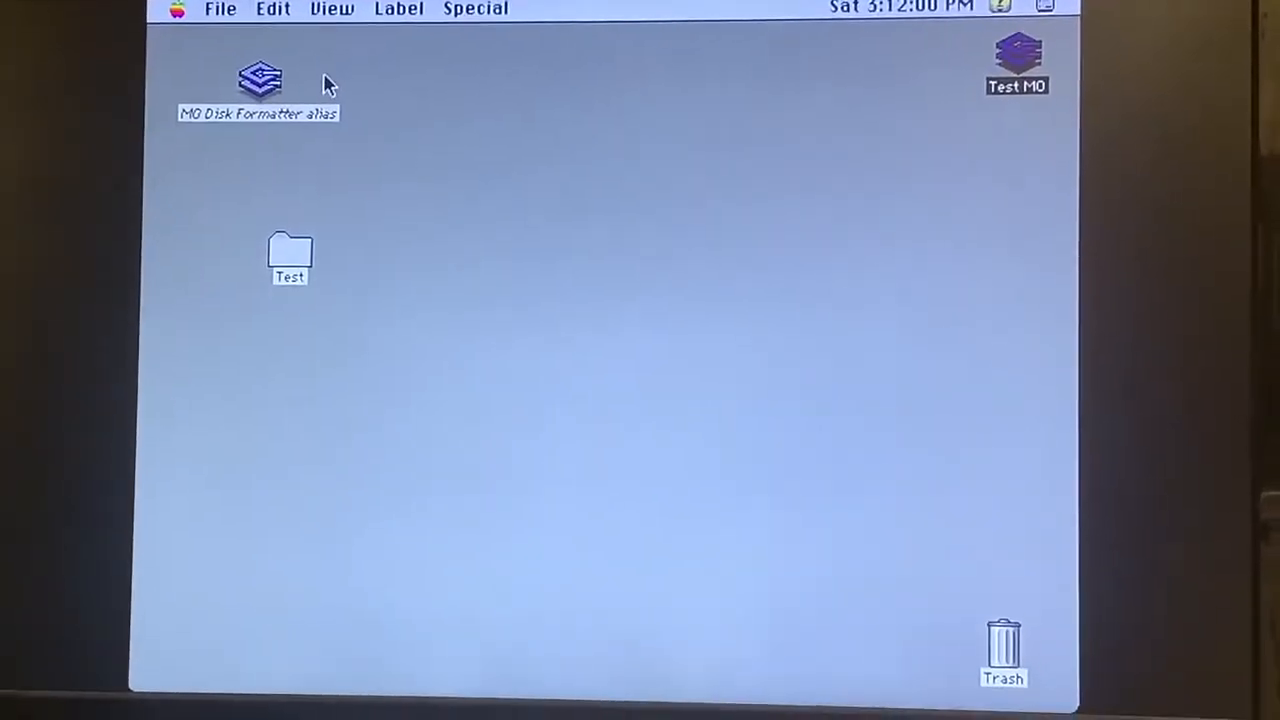
# Open the Test folder holding the nine application aliases.
pyautogui.doubleClick(288, 256)
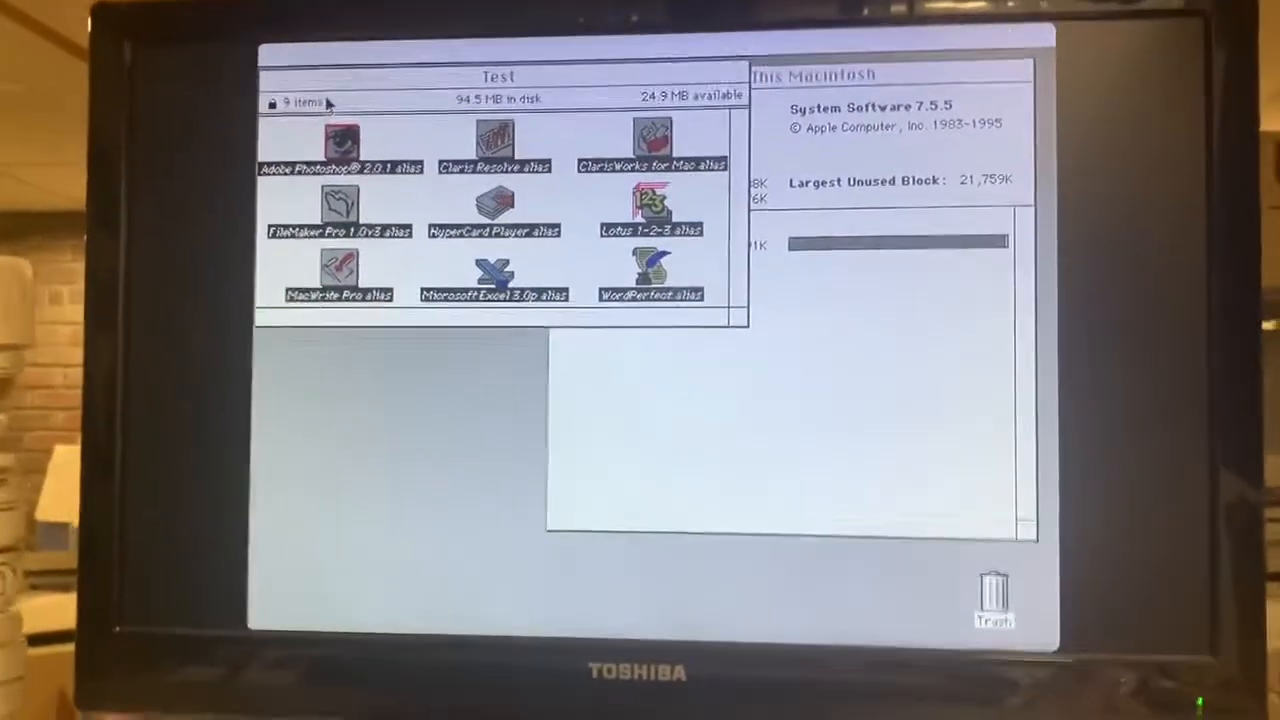
# Launch all nine selected aliases at once, acknowledging ClarisWorks and write-protected disk alerts.
pyautogui.doubleClick(494, 144)
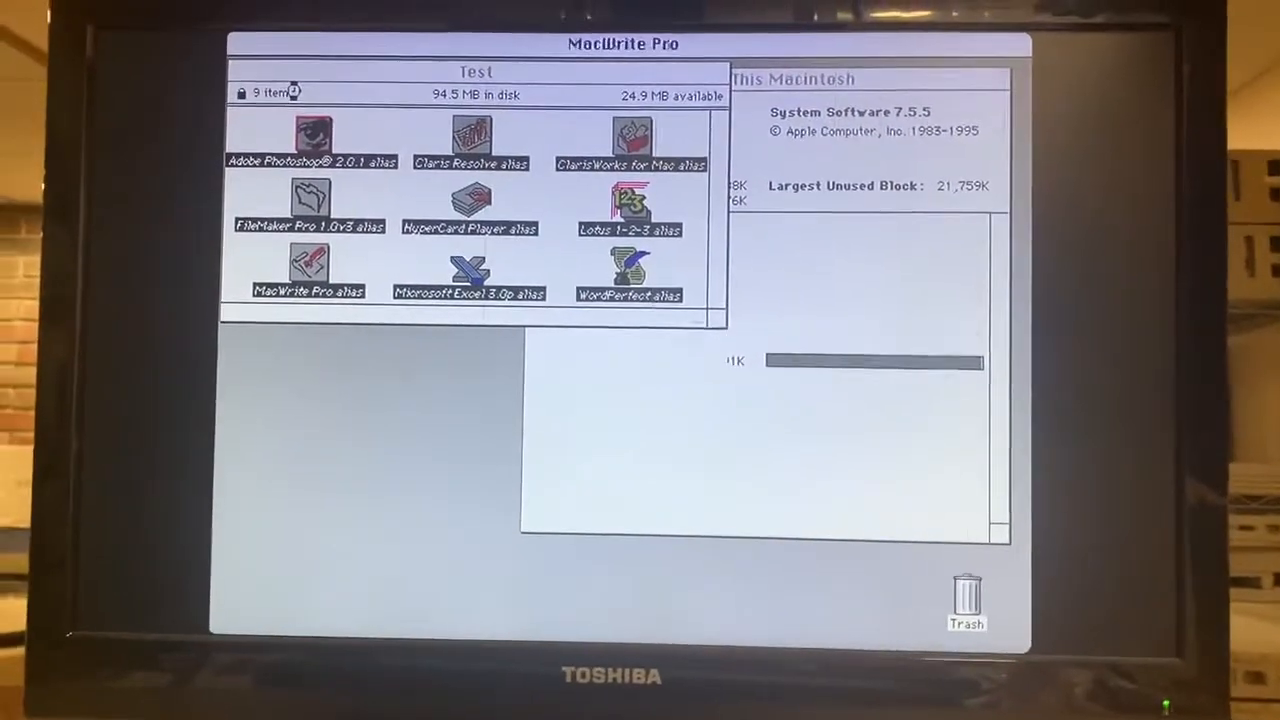
pyautogui.click(628, 270)
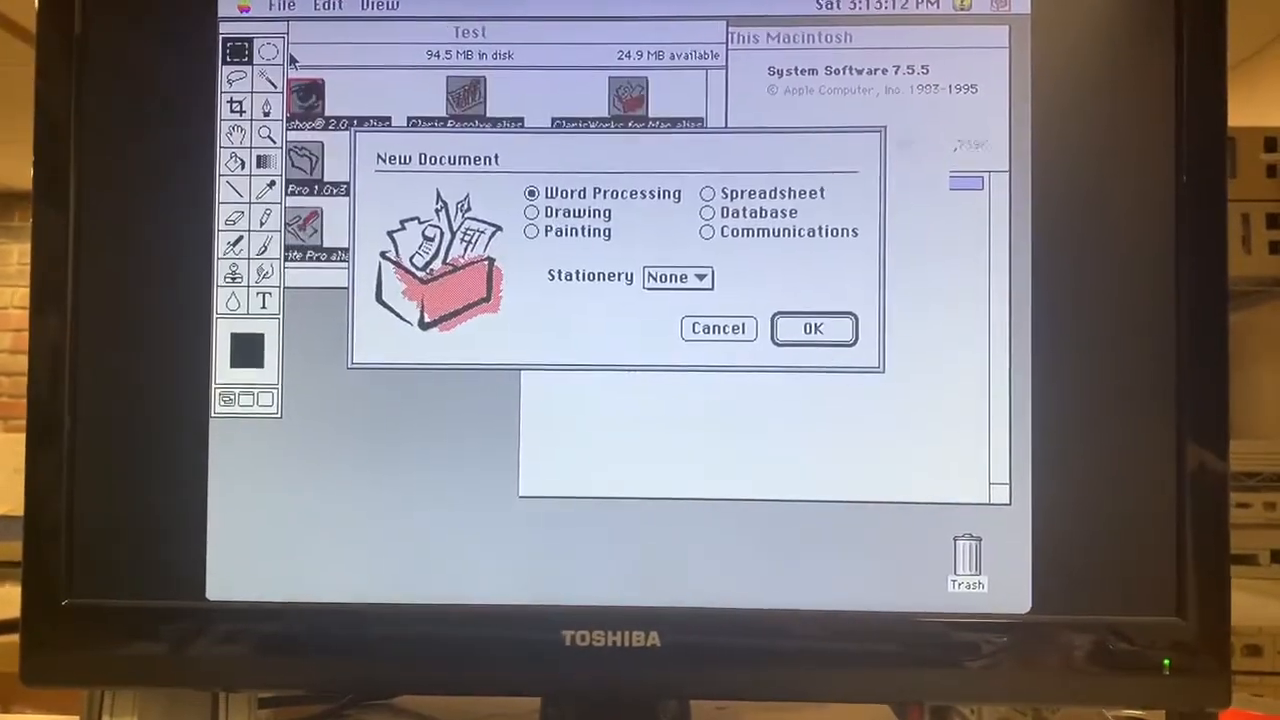
pyautogui.click(812, 328)
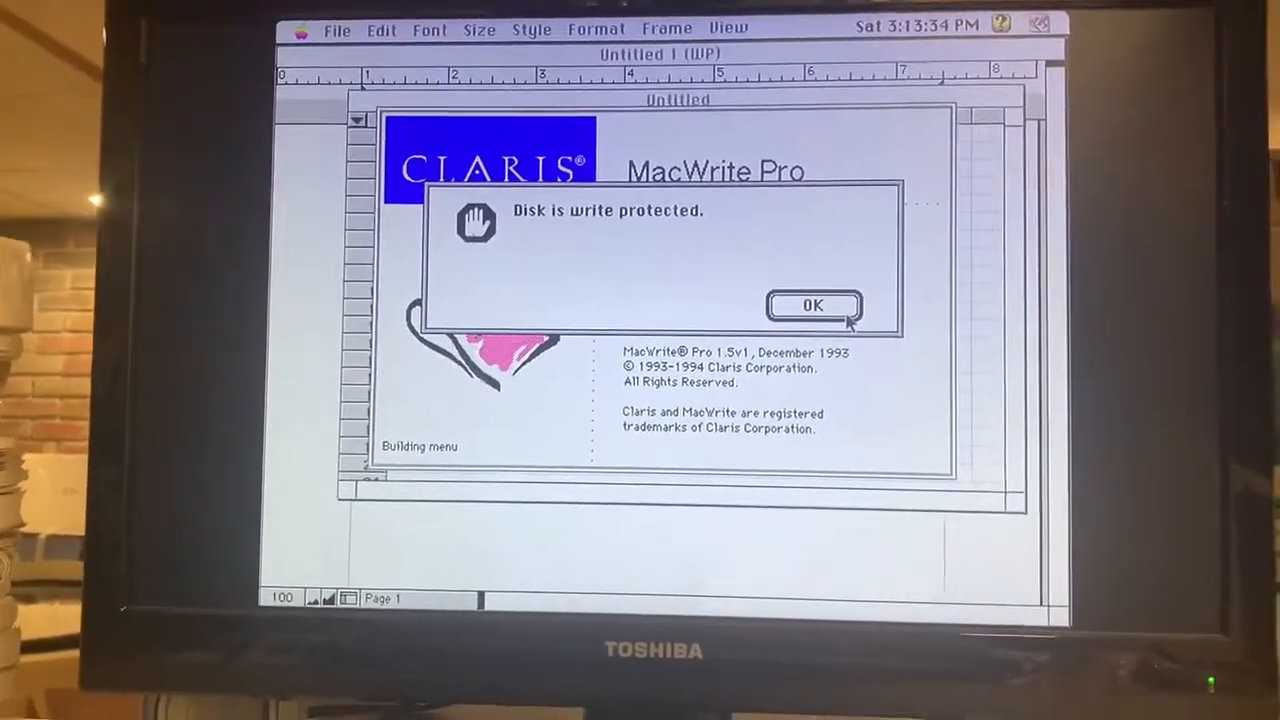
pyautogui.click(812, 304)
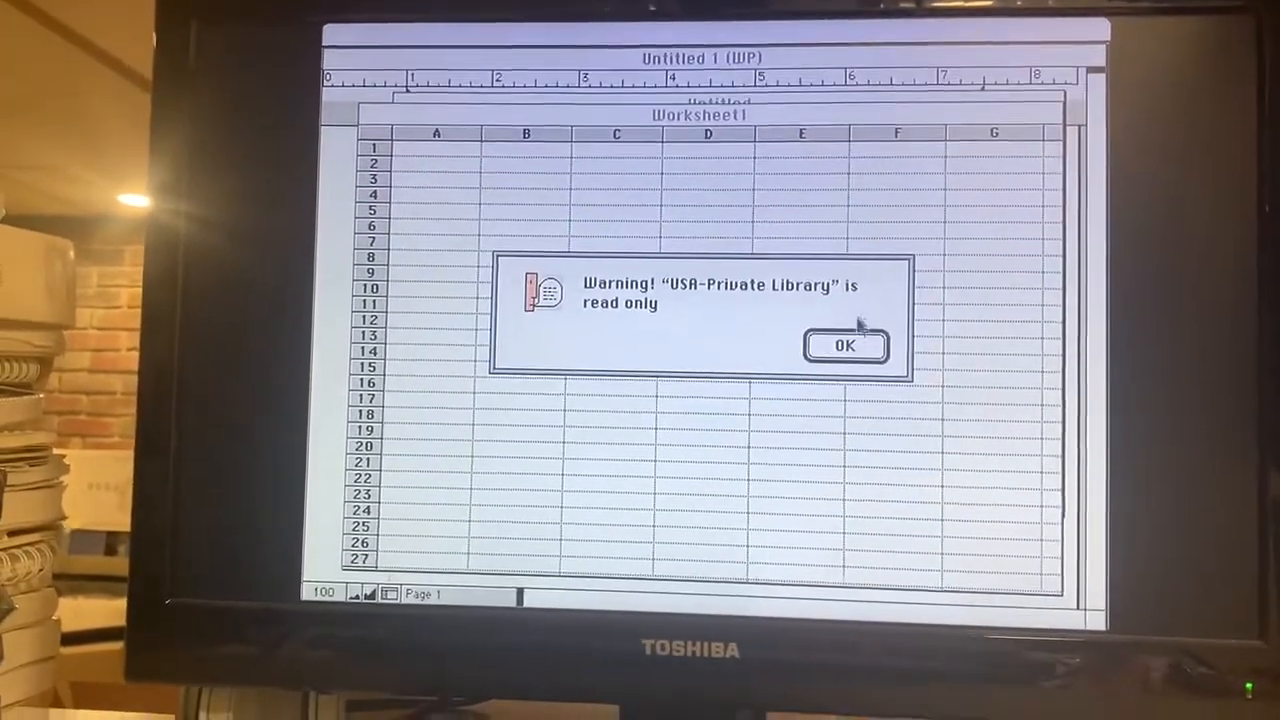
pyautogui.click(844, 344)
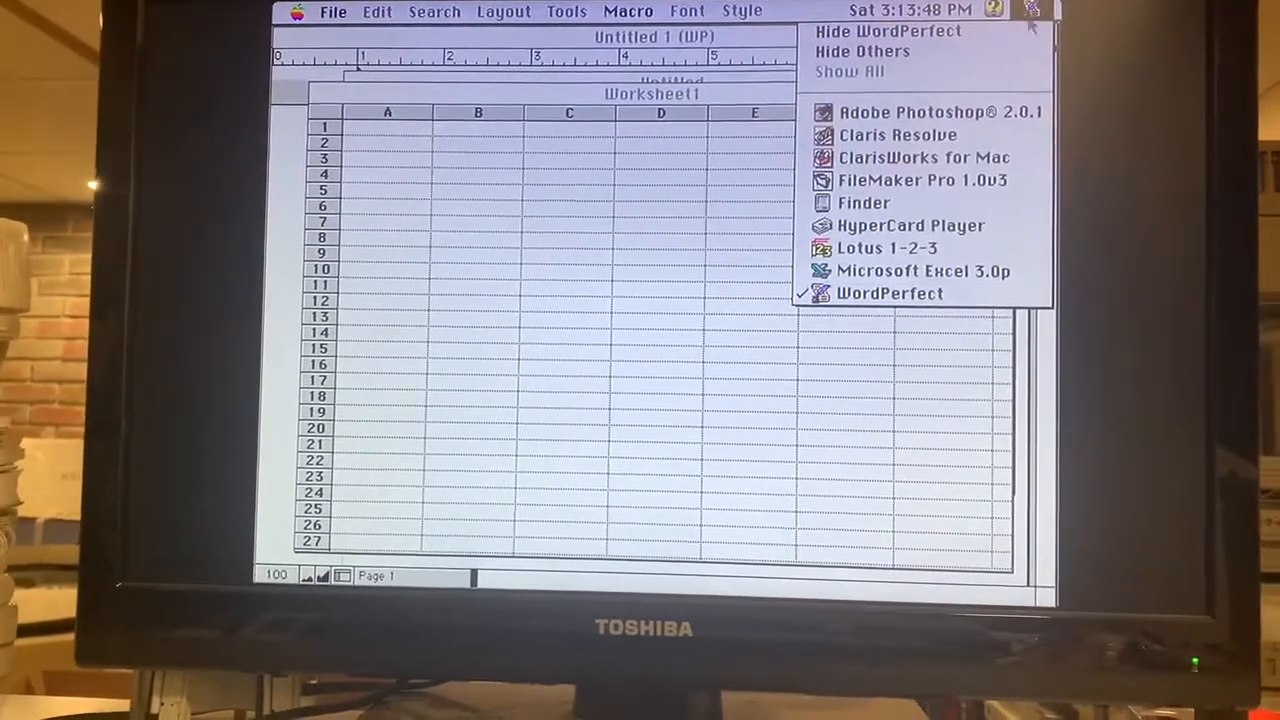
# Switch back to the Finder and dismiss the disk-full and remaining startup alerts.
pyautogui.click(862, 202)
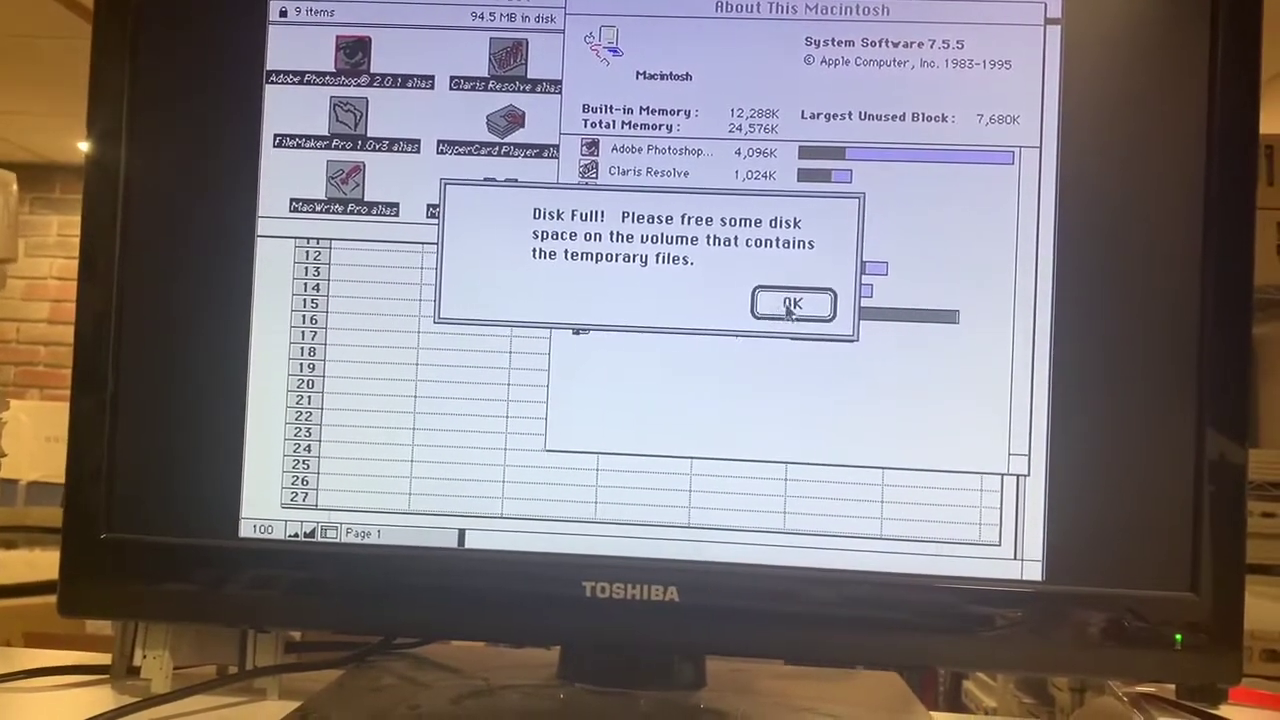
pyautogui.click(792, 304)
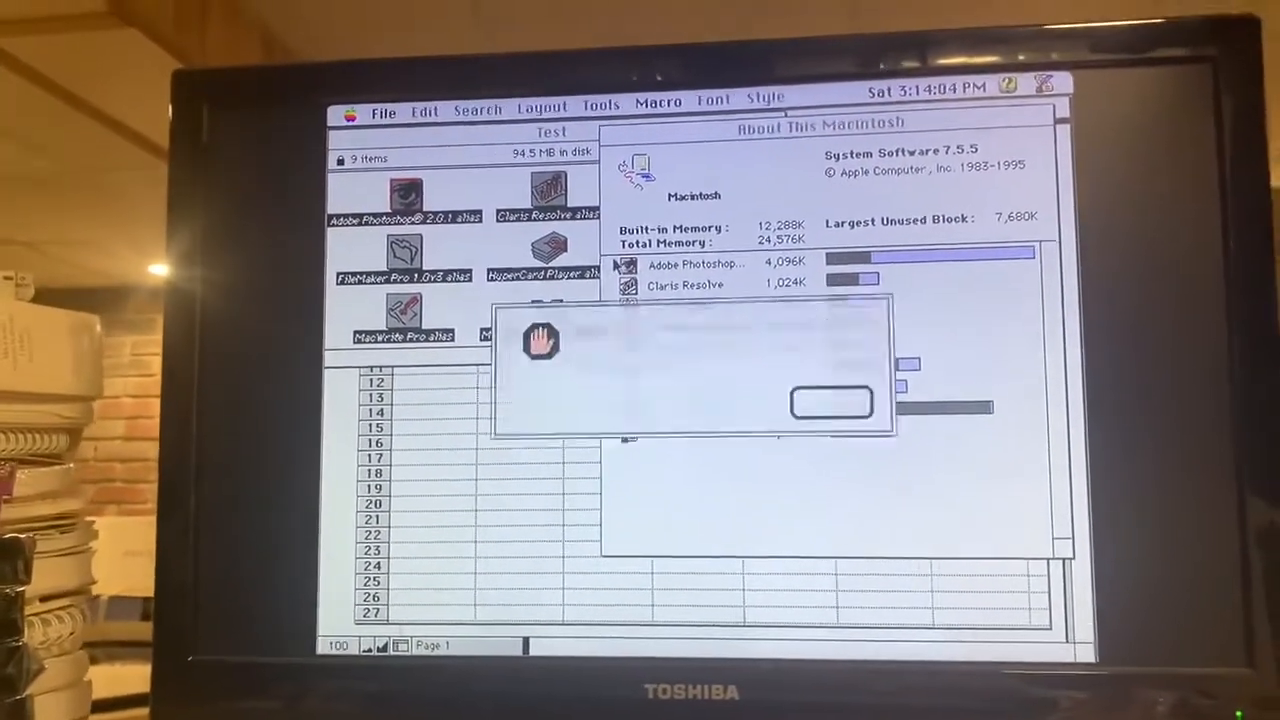
pyautogui.click(830, 400)
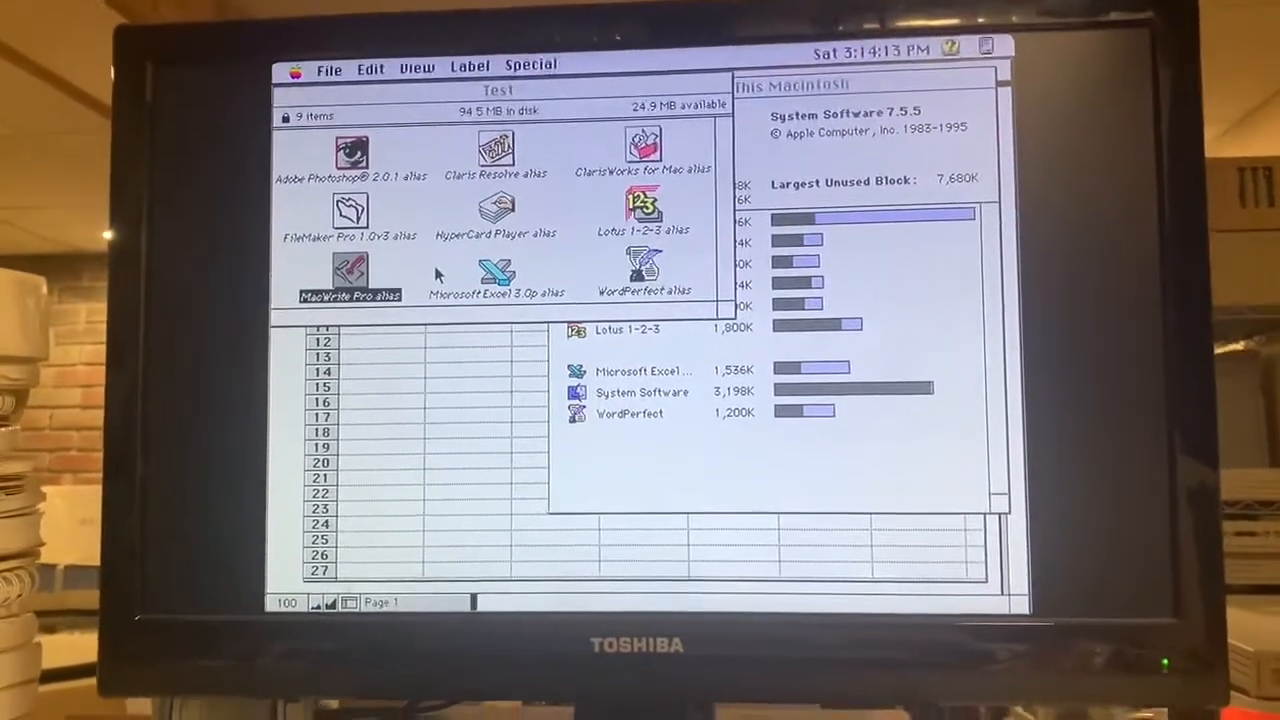
pyautogui.doubleClick(352, 276)
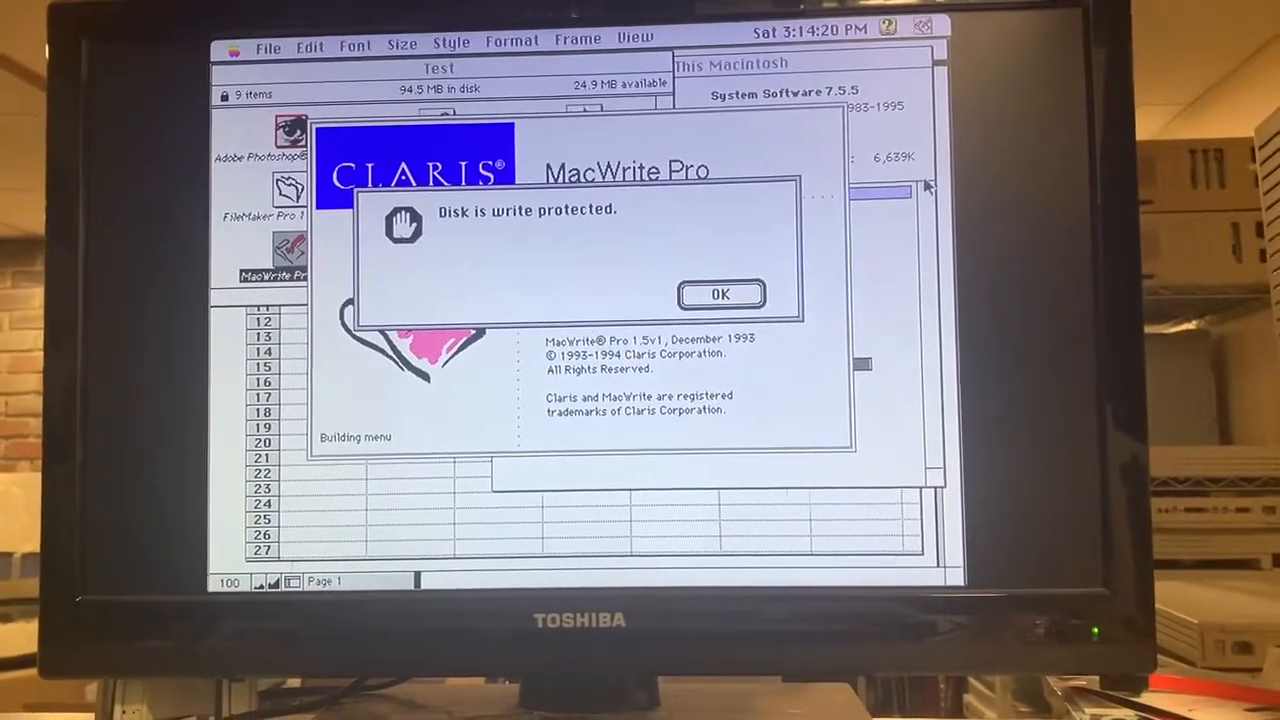
pyautogui.click(720, 292)
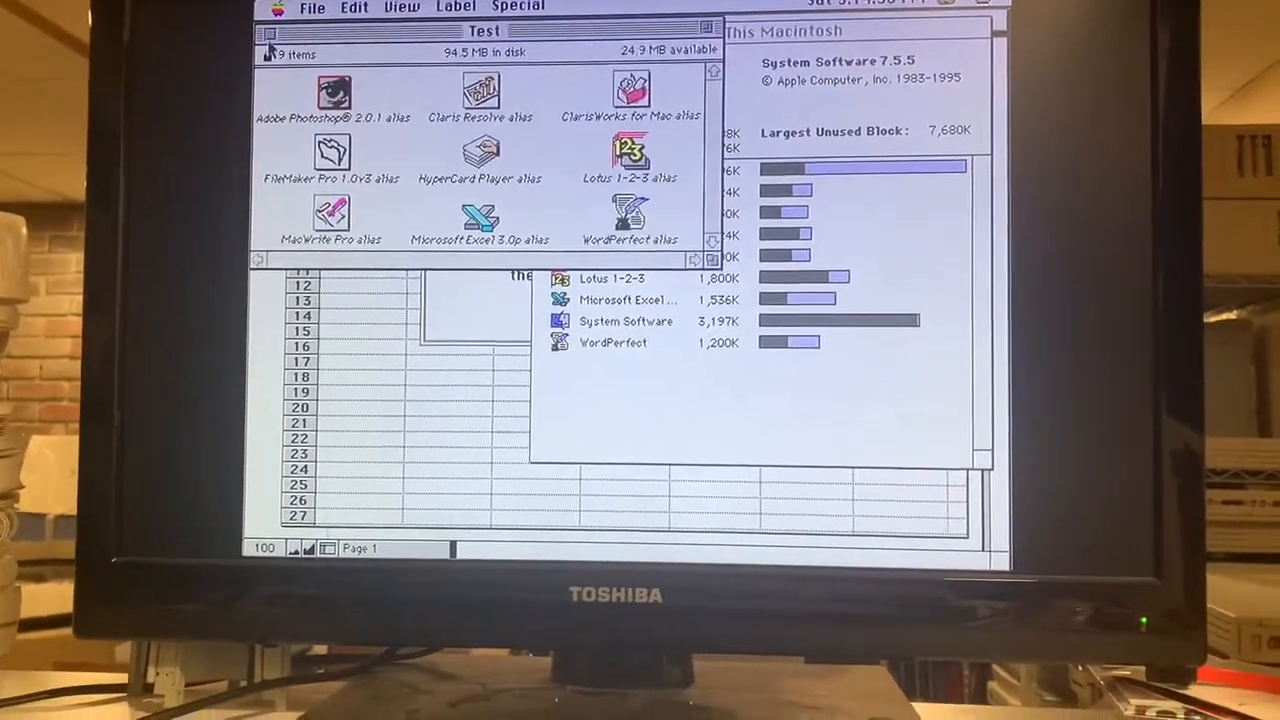
# Hide other applications, then launch Microsoft Word 5.0 from Applications > Word Processing.
pyautogui.click(940, 6)
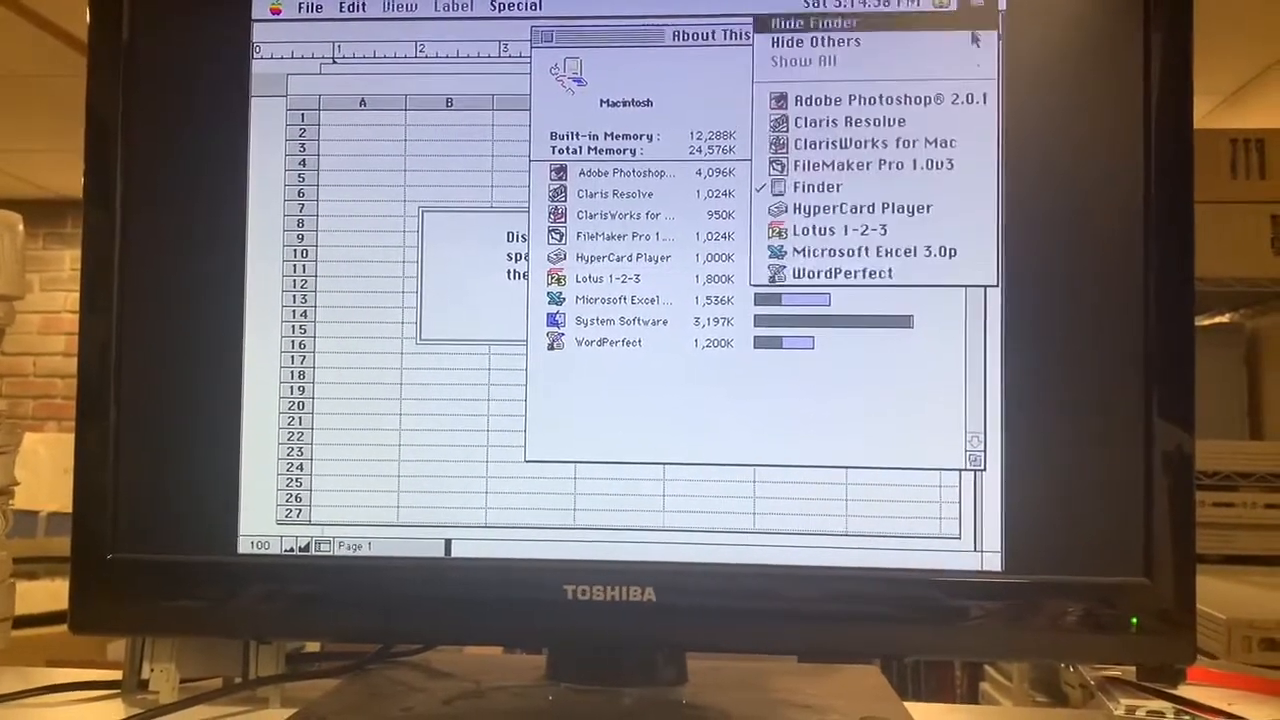
pyautogui.click(816, 188)
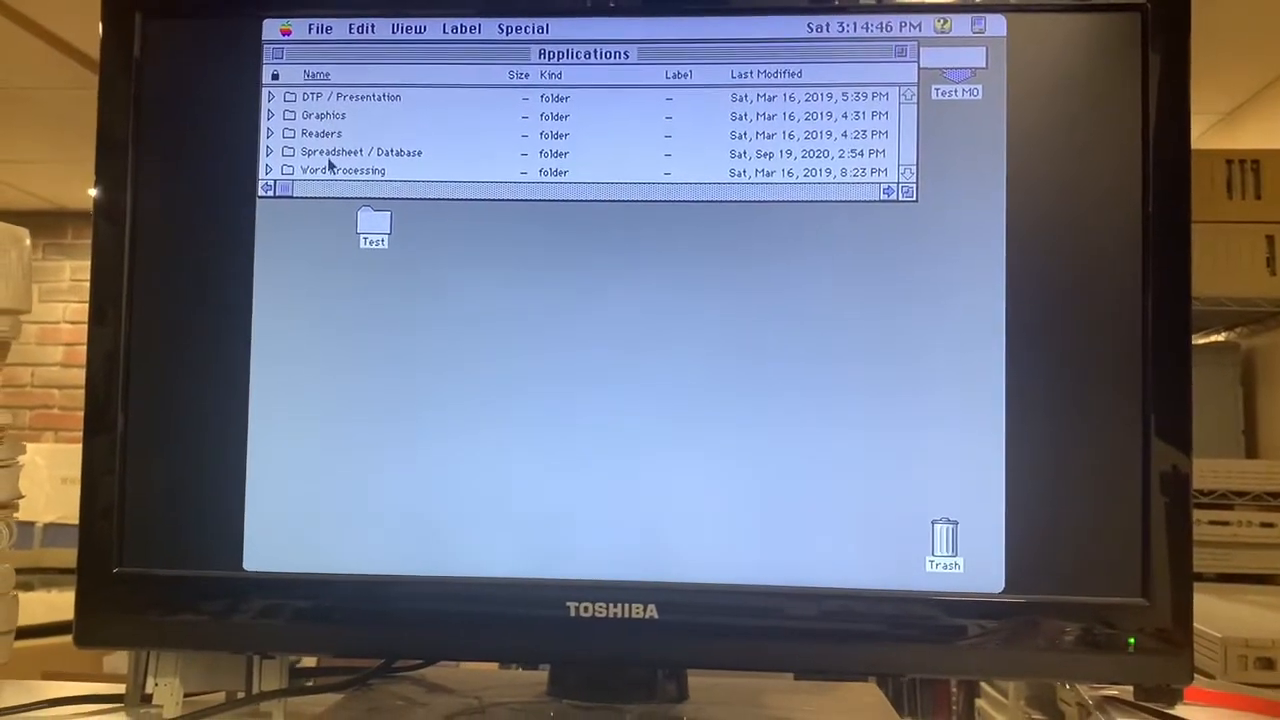
pyautogui.doubleClick(342, 170)
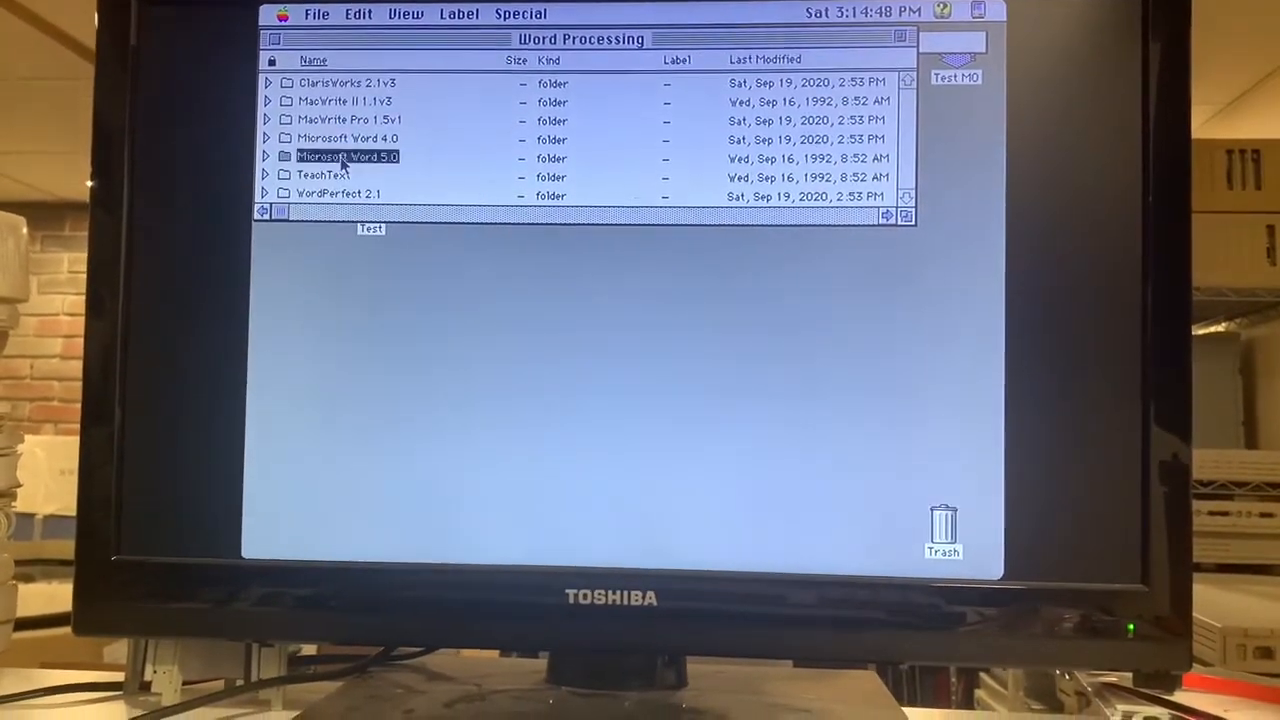
pyautogui.doubleClick(348, 156)
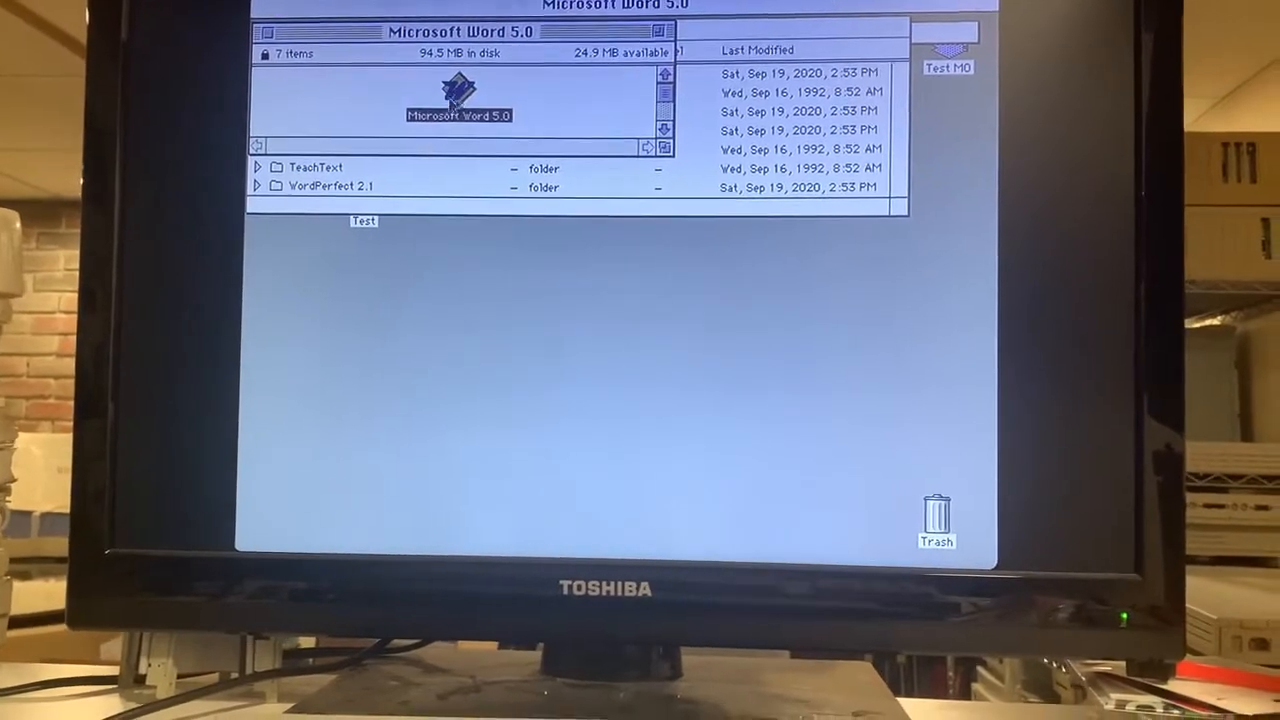
pyautogui.doubleClick(460, 96)
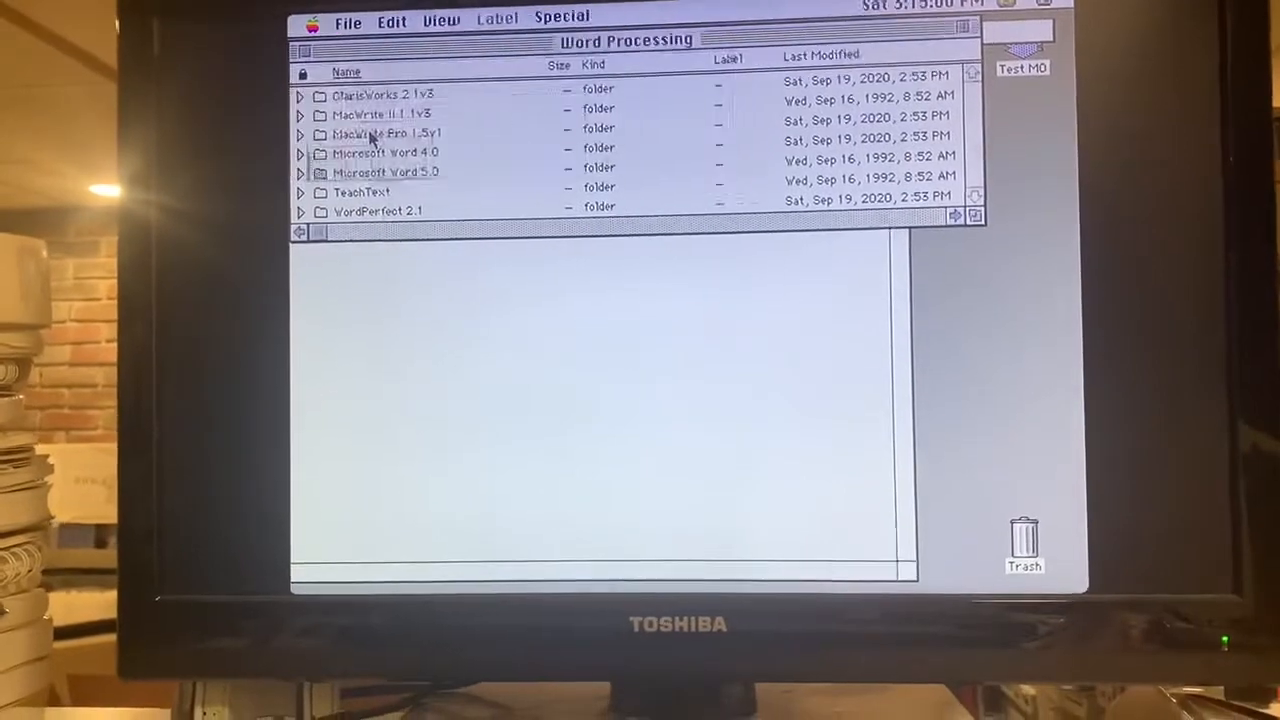
# Launch MacWrite II (acknowledging the write-protected disk warning) and TeachText 7.0.
pyautogui.doubleClick(384, 114)
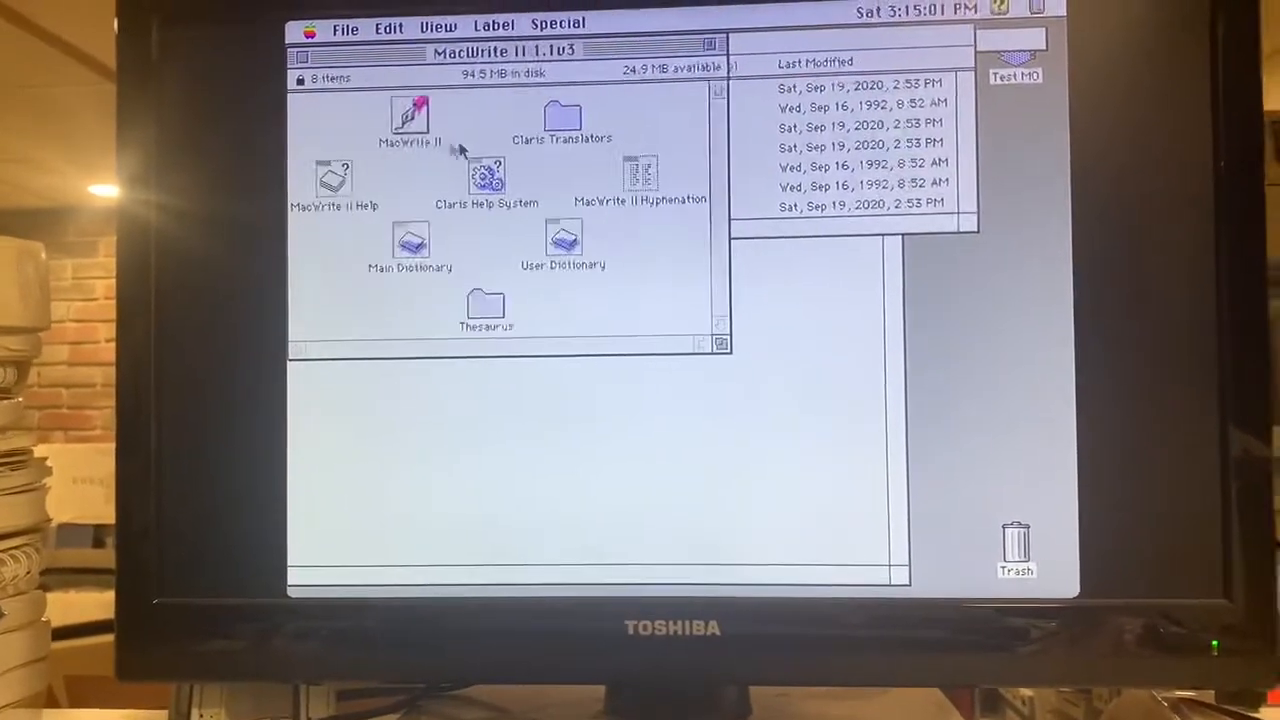
pyautogui.click(408, 114)
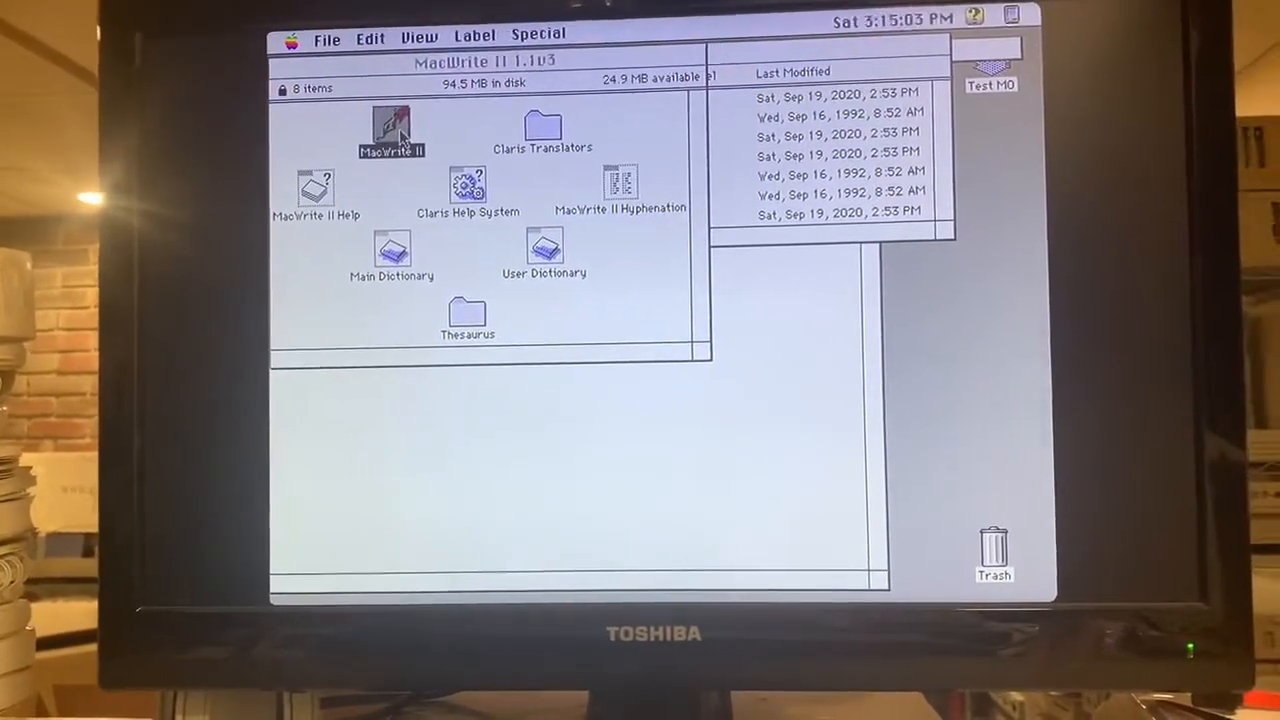
pyautogui.doubleClick(392, 128)
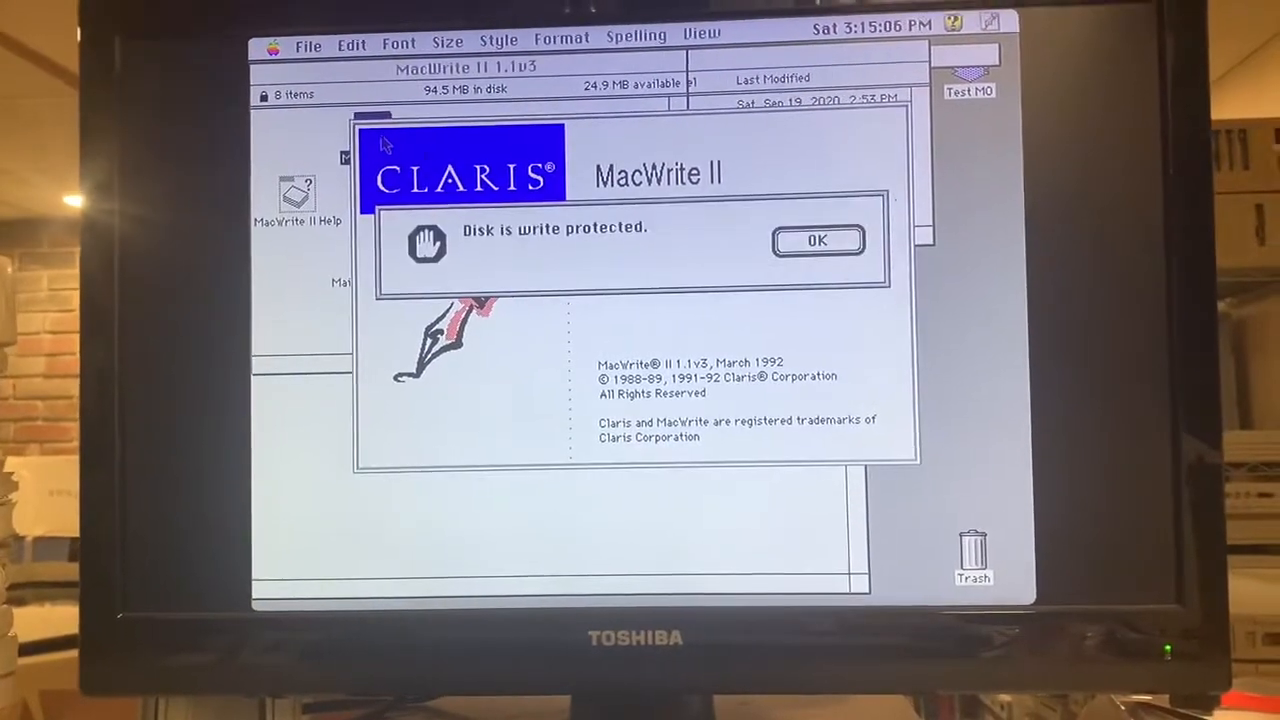
pyautogui.click(816, 240)
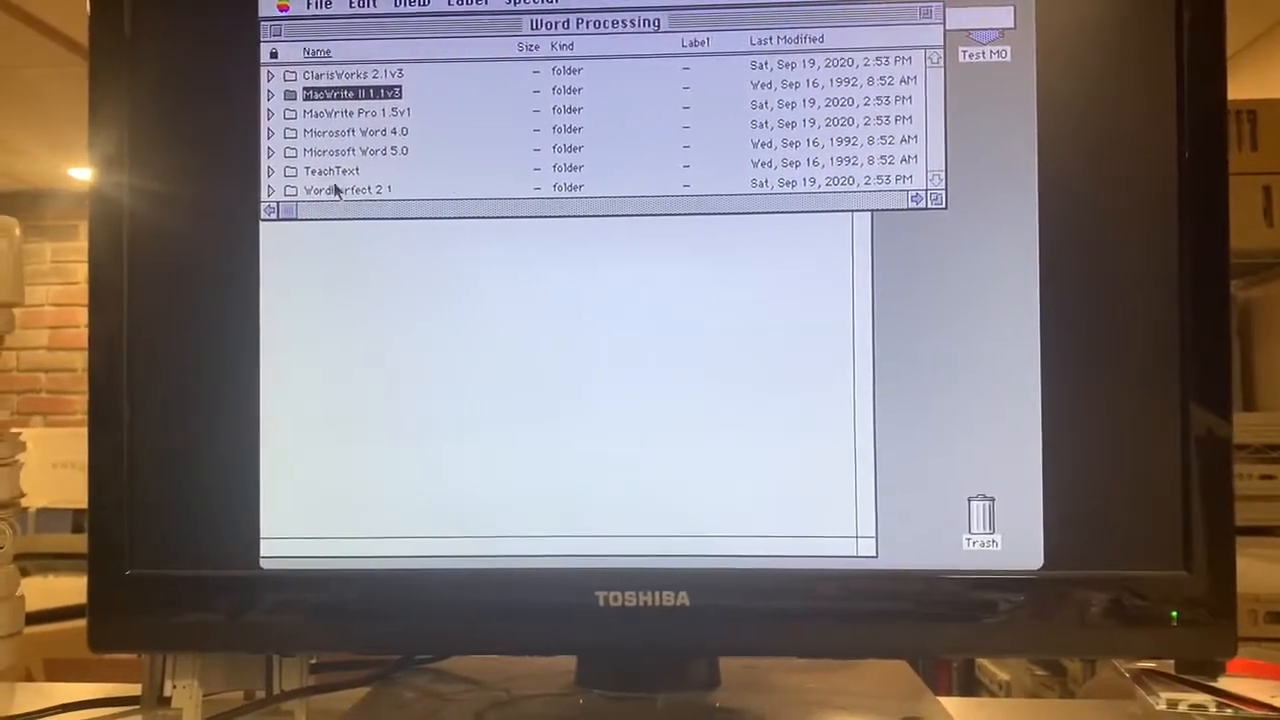
pyautogui.doubleClick(330, 170)
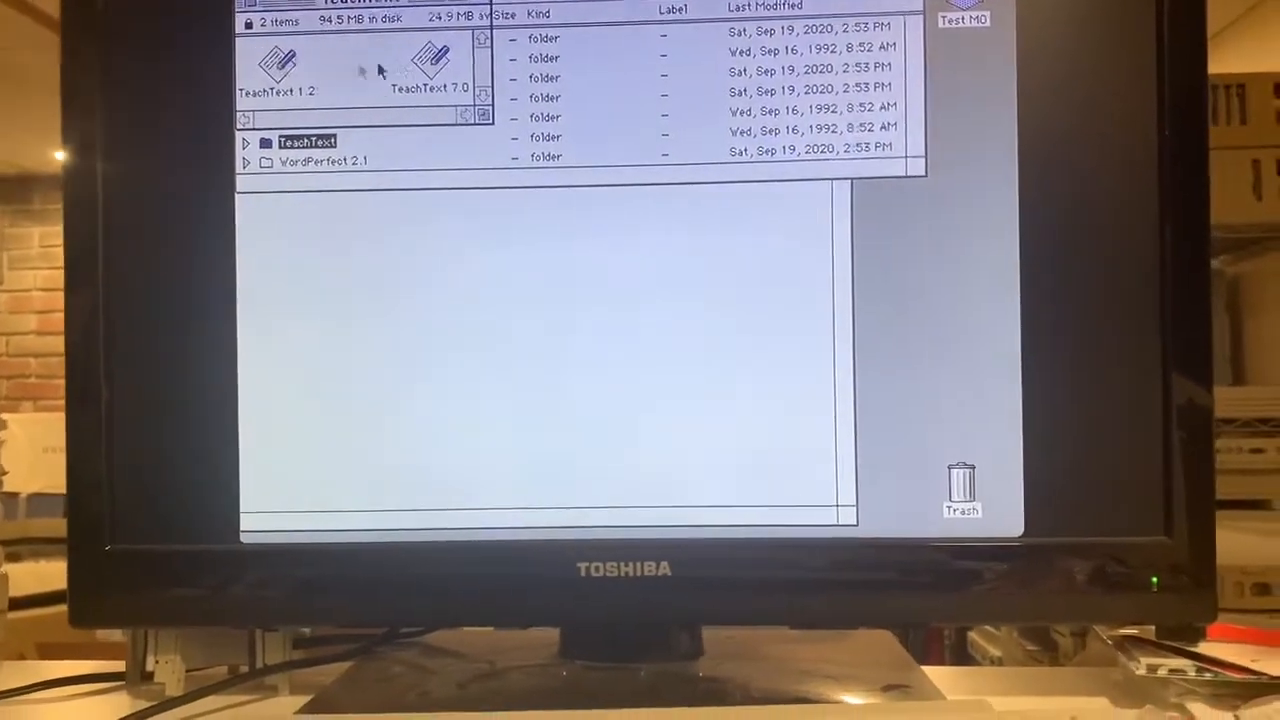
pyautogui.doubleClick(430, 64)
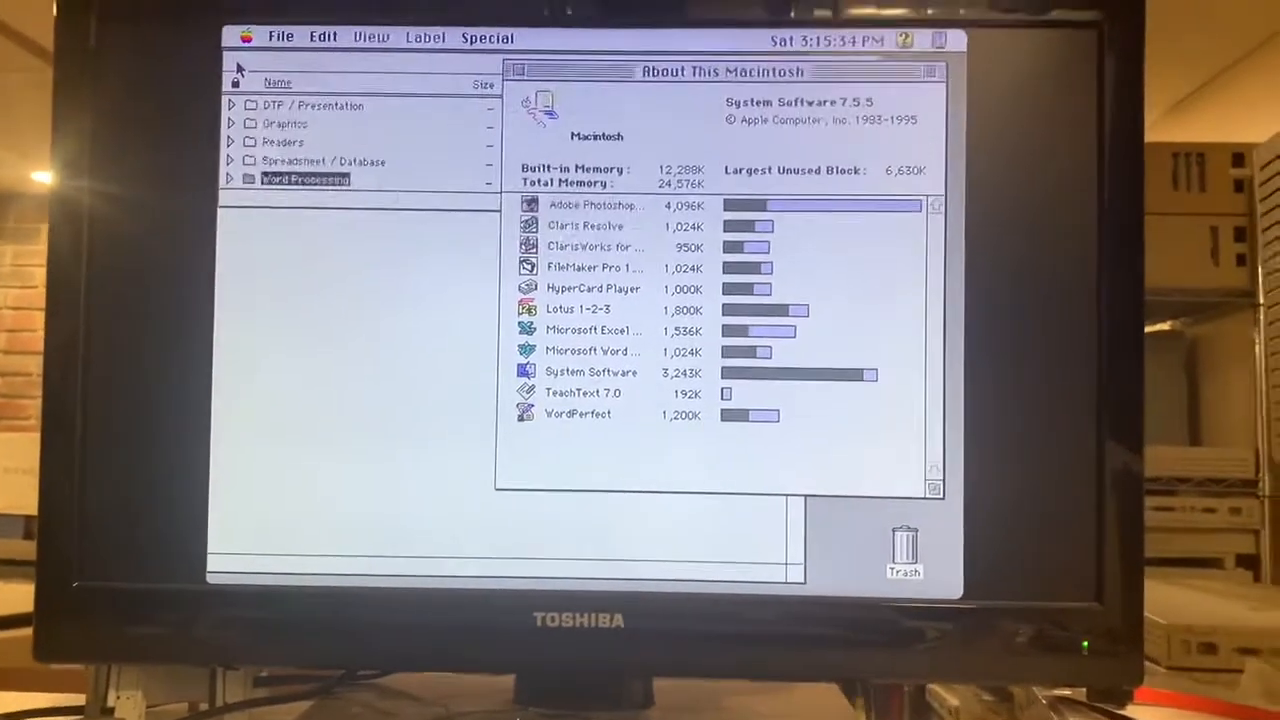
# Launch QuarkXPress and acknowledge its refusal to run from the locked volume.
pyautogui.doubleClick(320, 104)
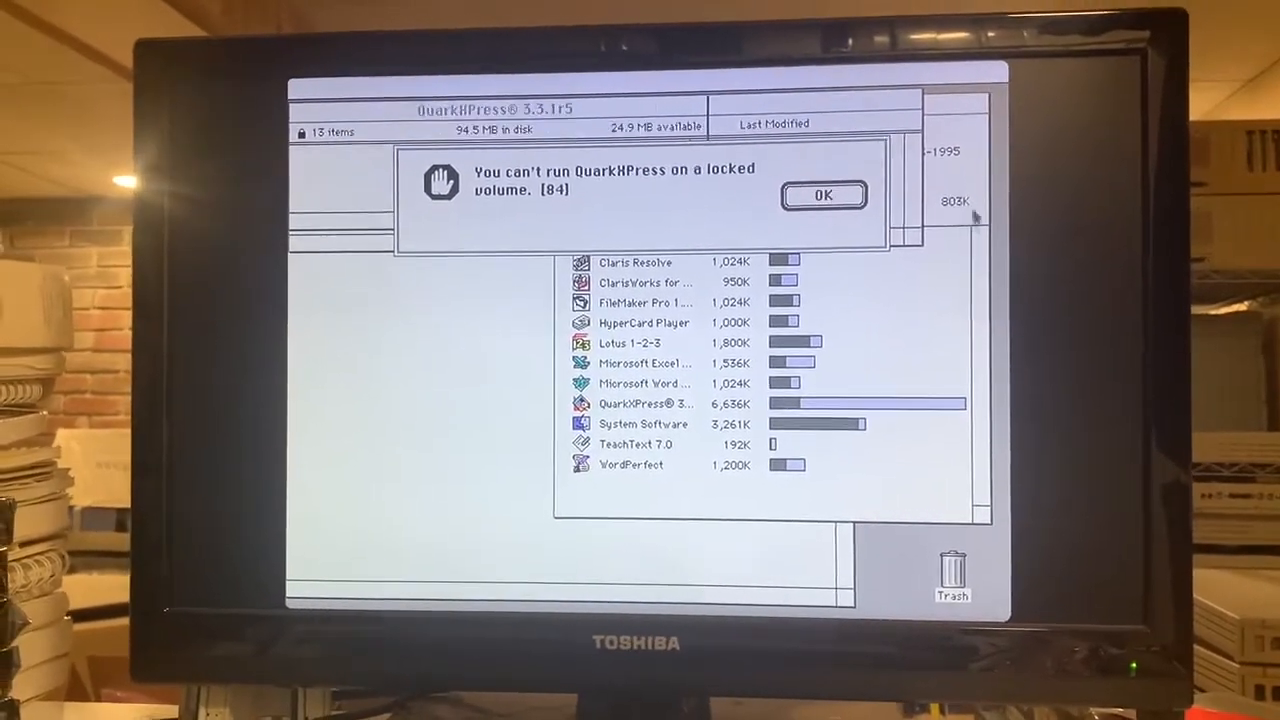
pyautogui.click(822, 196)
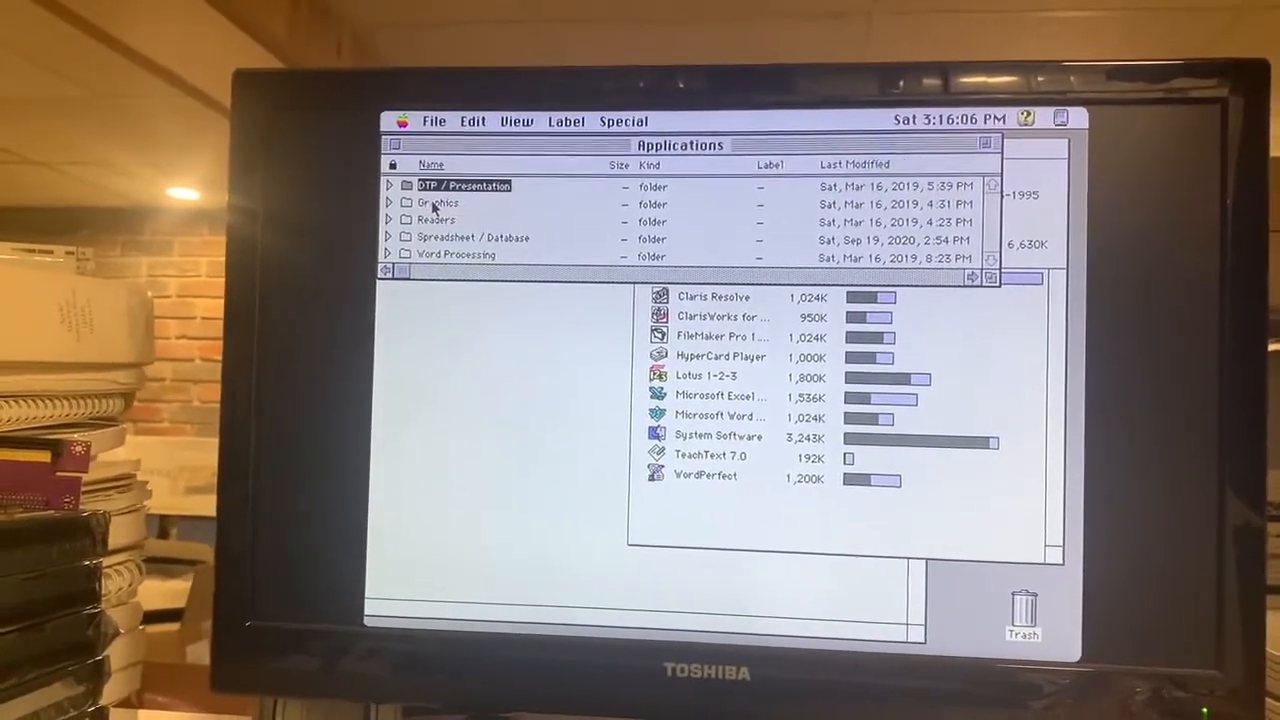
# From the Graphics folder launch JPEGView and MacDraw II, dismissing its not-enough-memory alert.
pyautogui.doubleClick(438, 202)
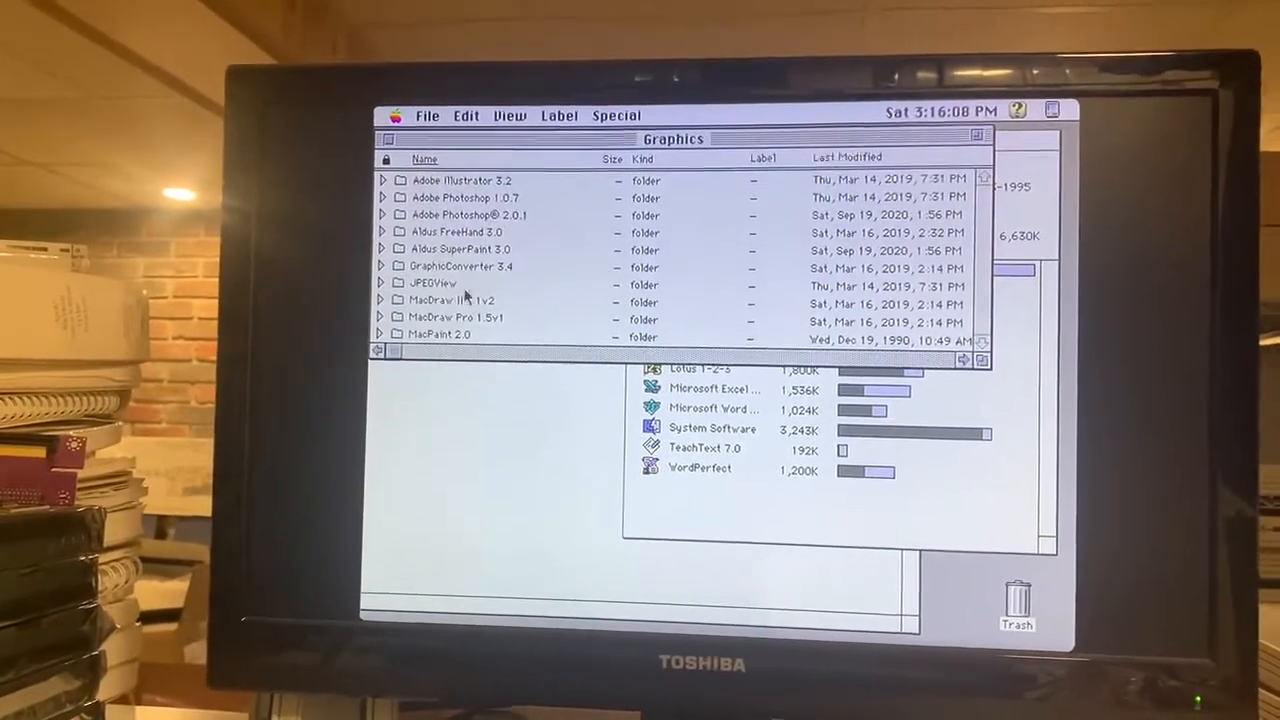
pyautogui.doubleClick(434, 284)
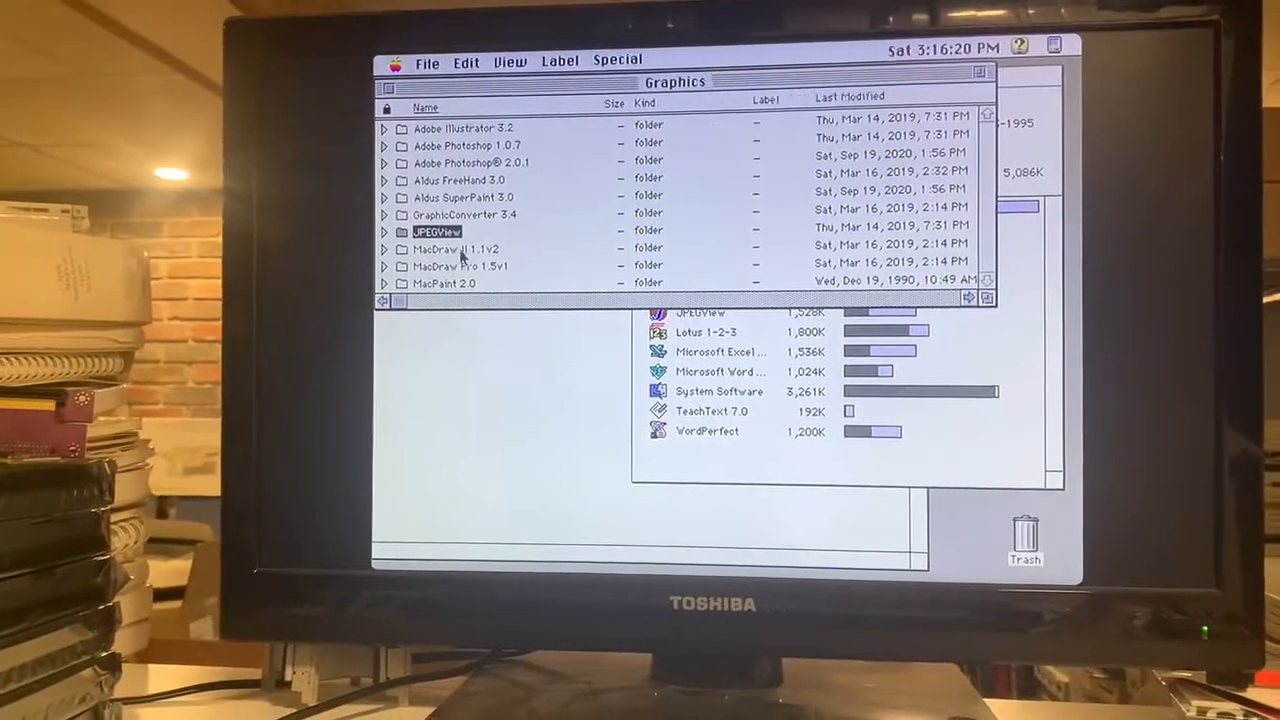
pyautogui.doubleClick(456, 248)
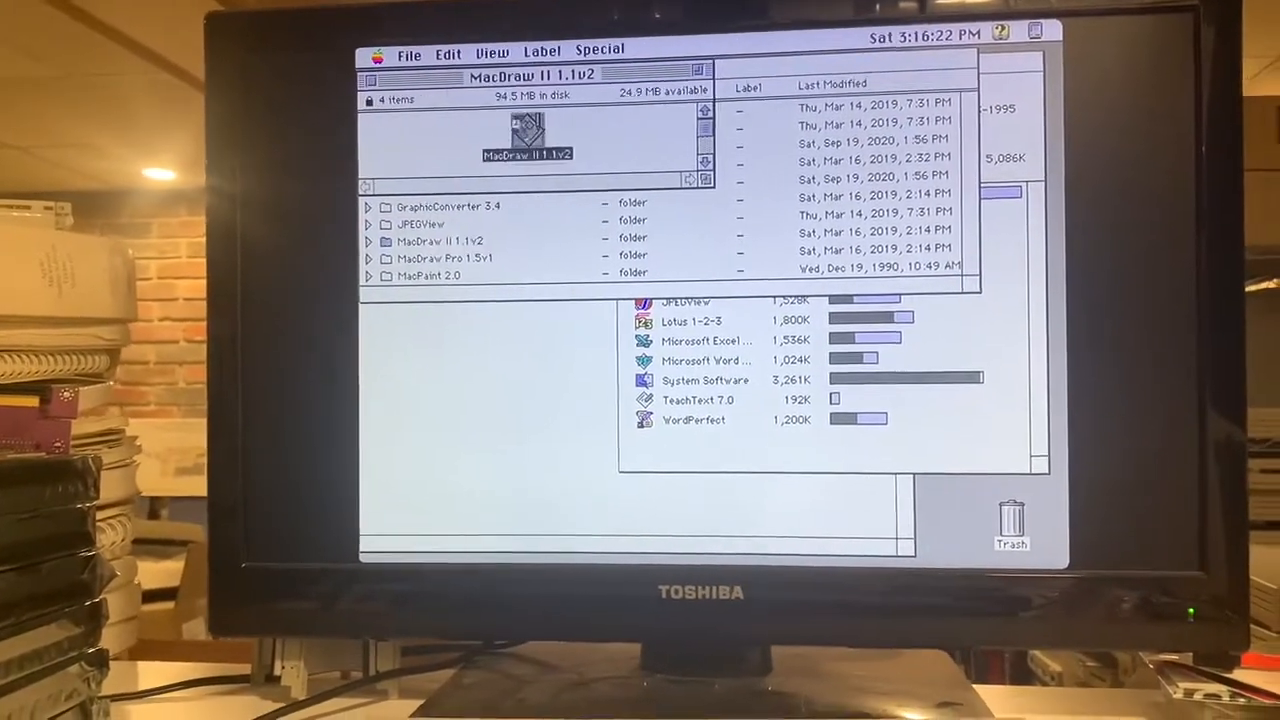
pyautogui.doubleClick(528, 132)
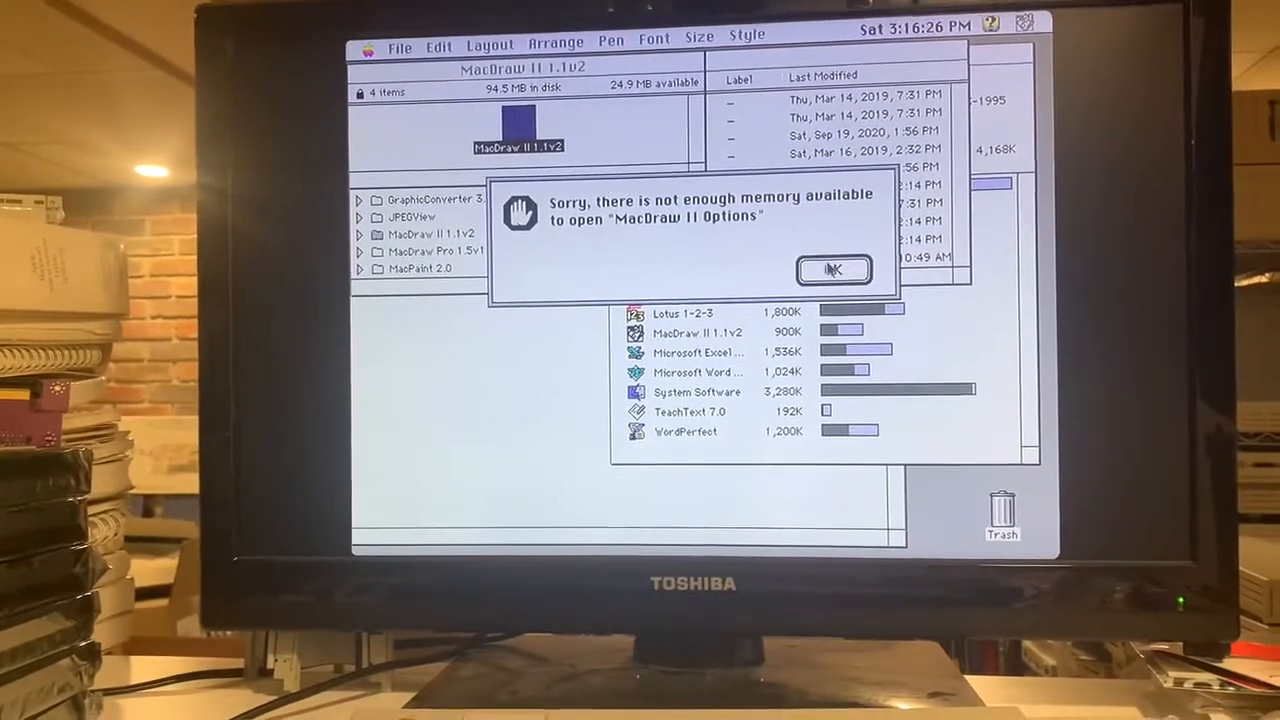
pyautogui.click(832, 270)
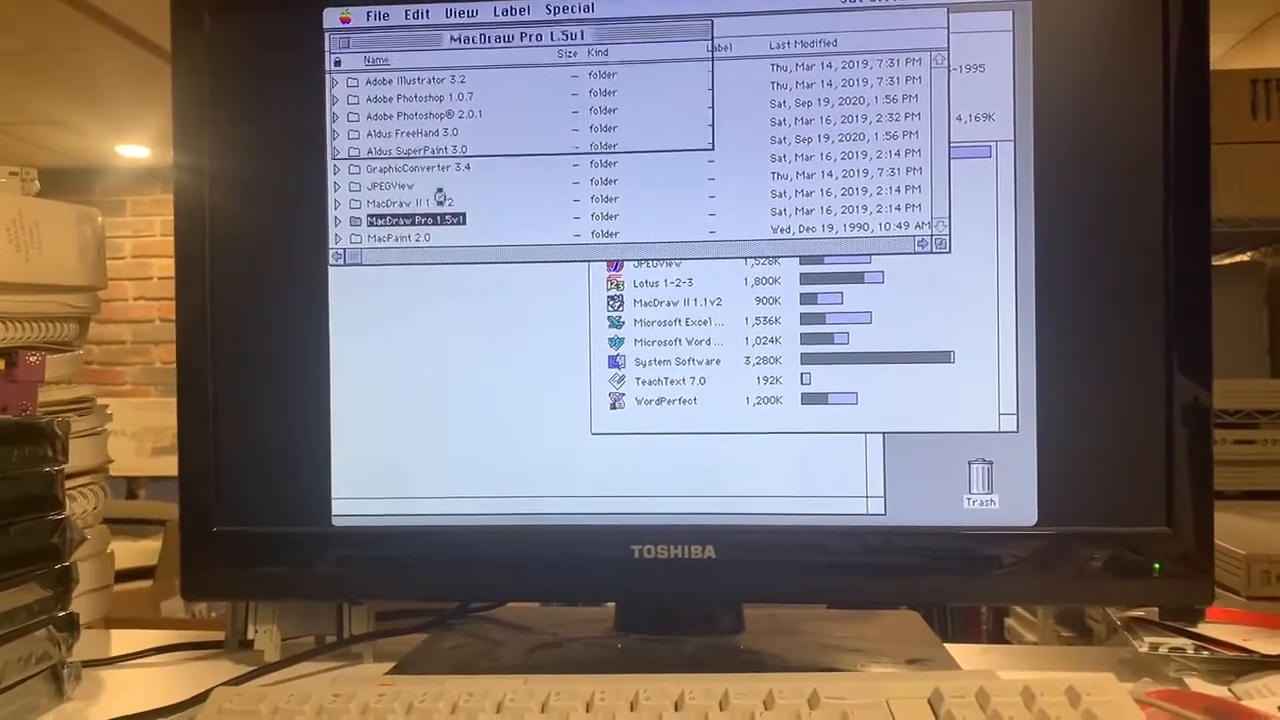
# Launch MacDraw Pro 1.5v1, which opens a blank untitled drawing.
pyautogui.doubleClick(414, 218)
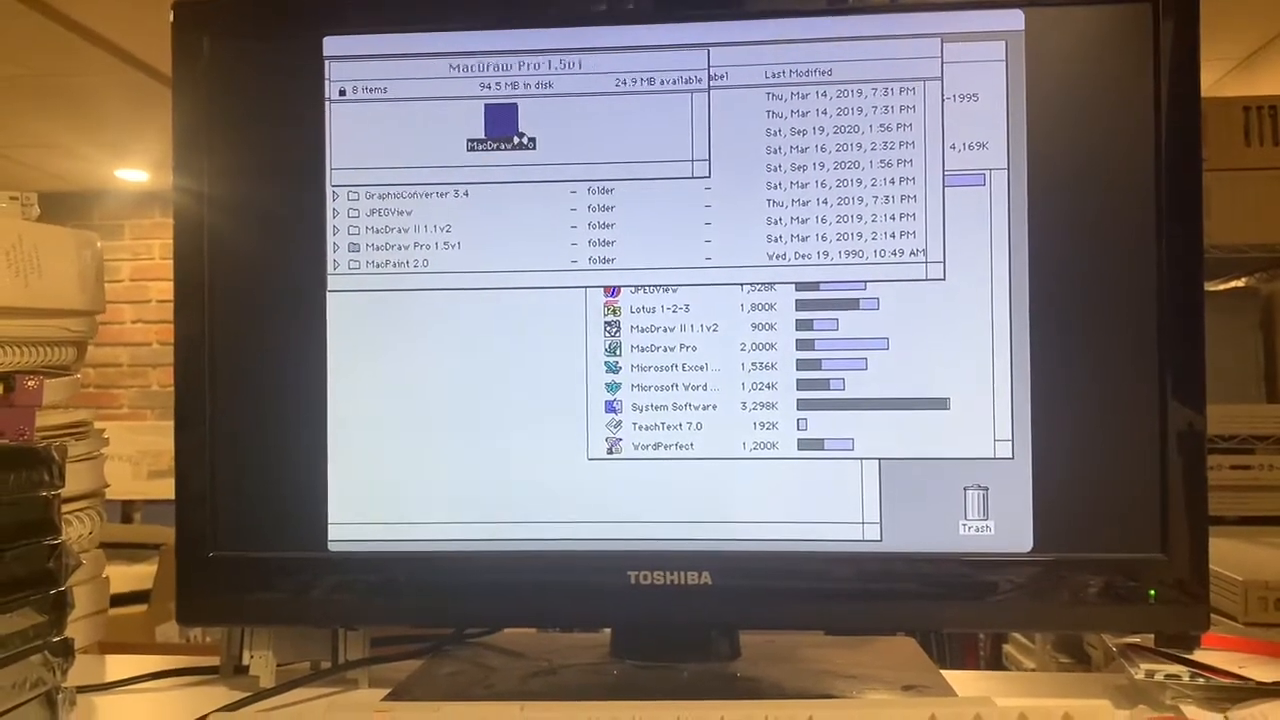
pyautogui.doubleClick(500, 120)
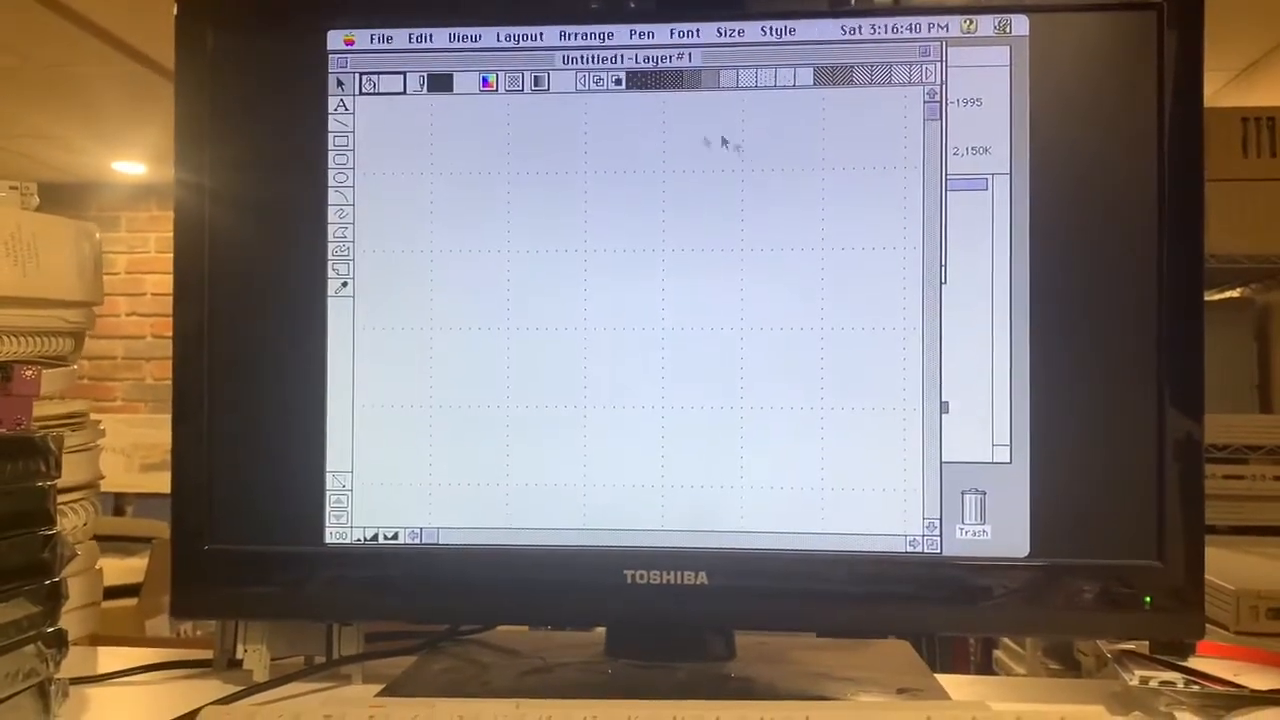